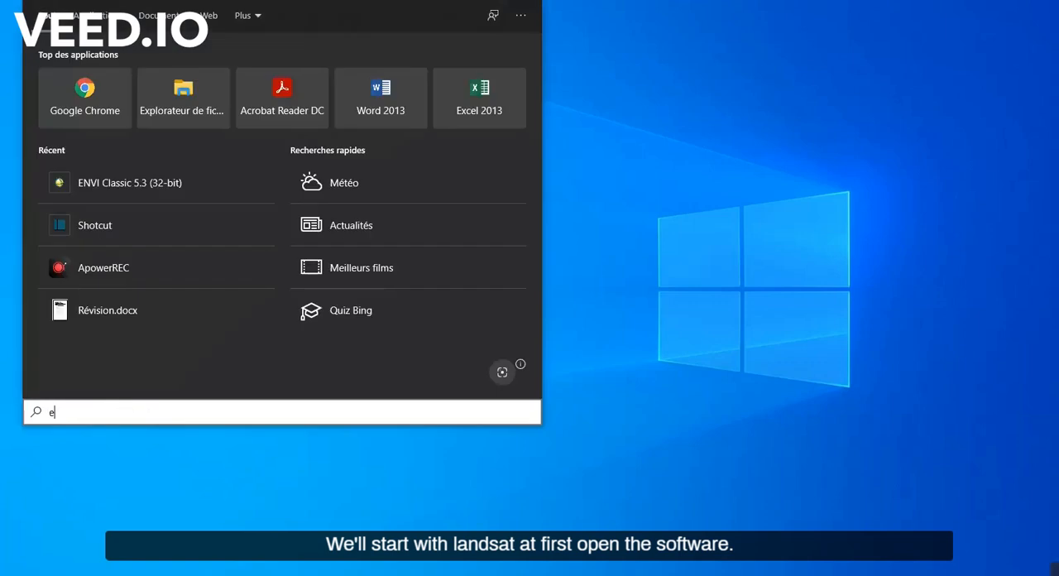
Search the Start menu for ENVI to launch ENVI Classic
{"action": "type", "text": "n"}
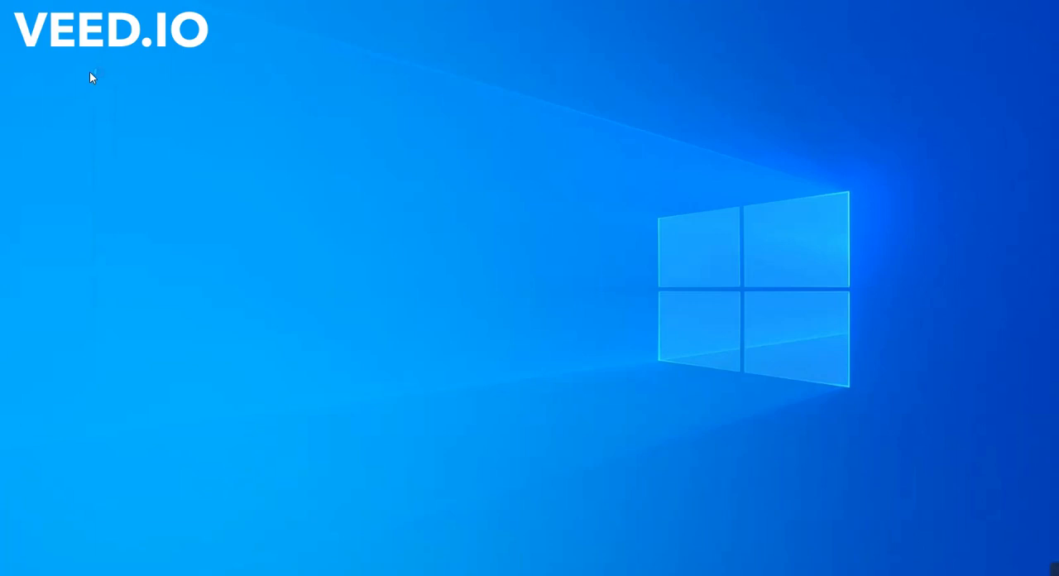
{"action": "mouse_move", "coordinate": [169, 136]}
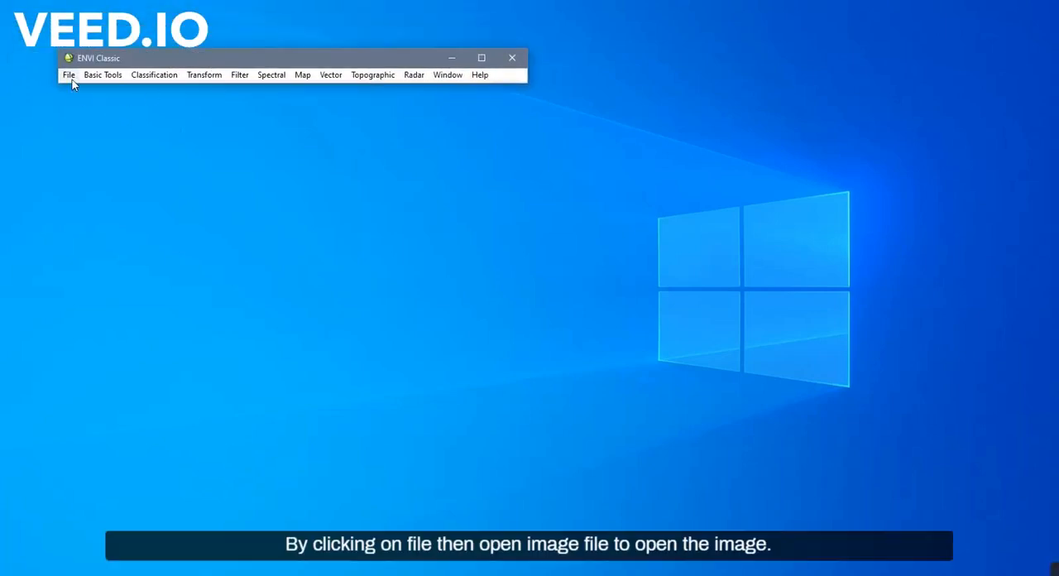
Open Landsat bands B1.tif–B7.tif from Documents/envi/landsat into the Available Bands List
{"action": "left_click", "coordinate": [69, 74]}
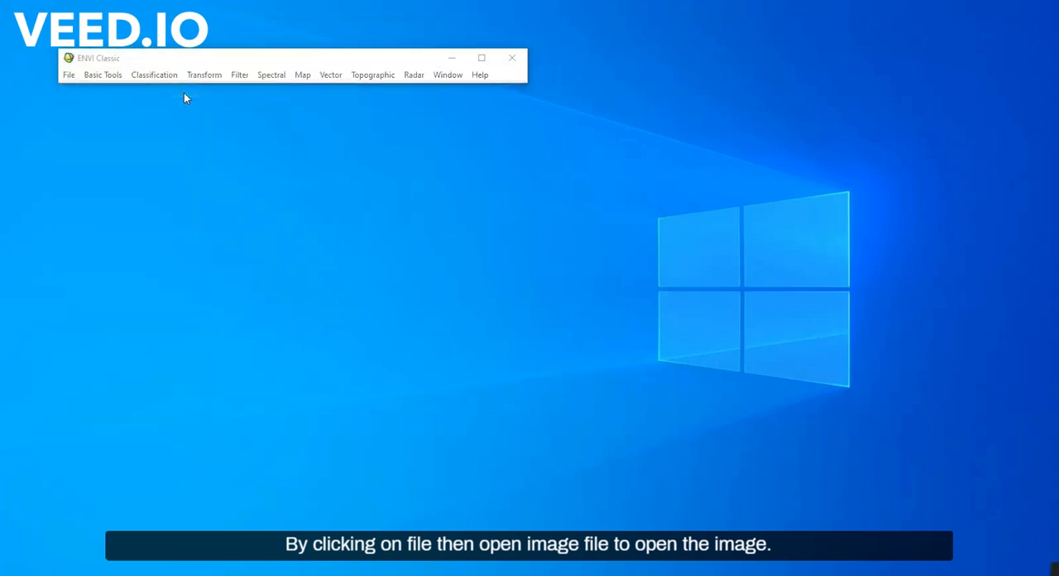
{"action": "left_click", "coordinate": [70, 74]}
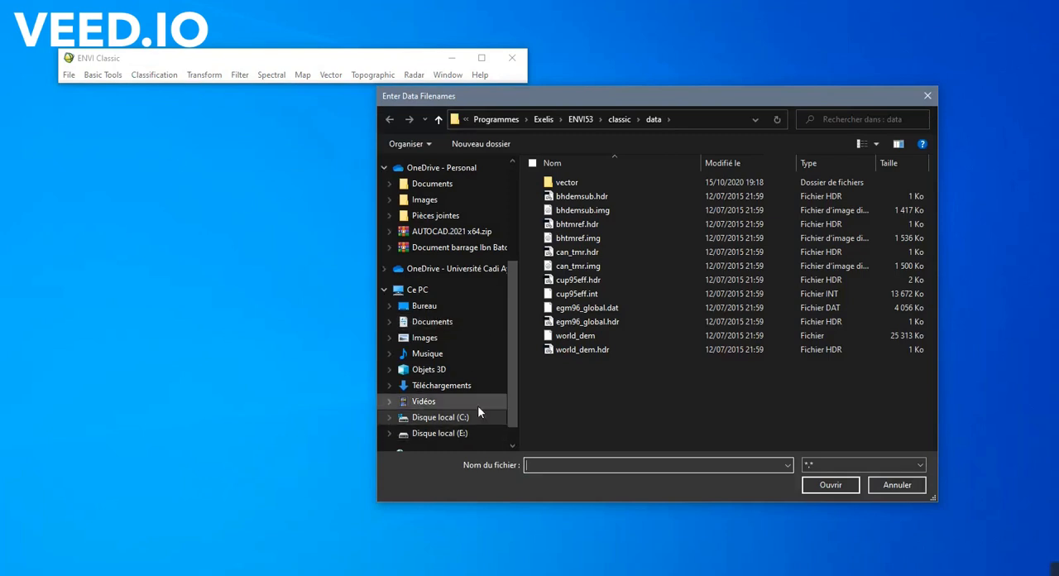
{"action": "left_click", "coordinate": [430, 322]}
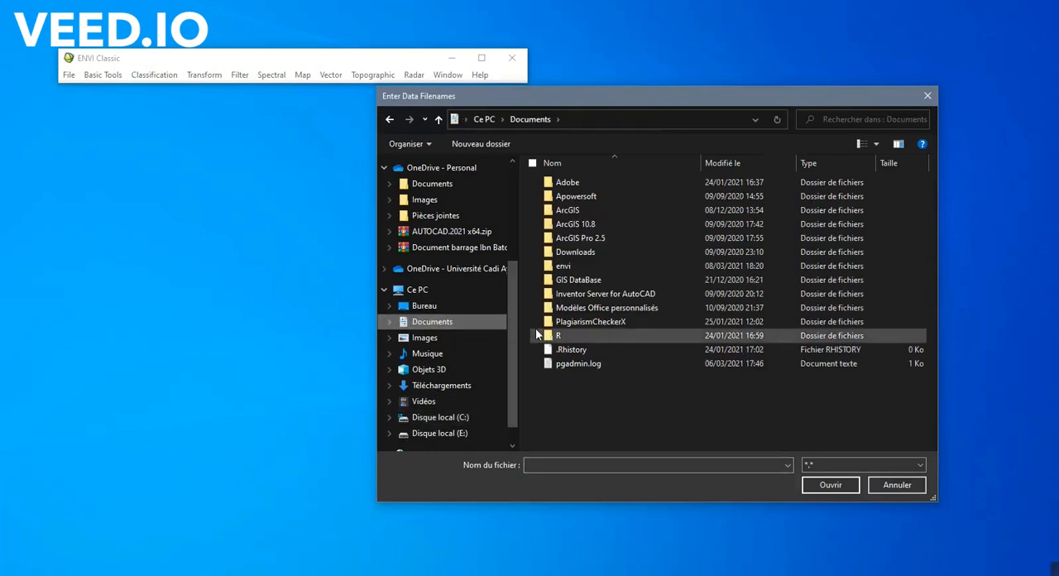
{"action": "double_click", "coordinate": [563, 264]}
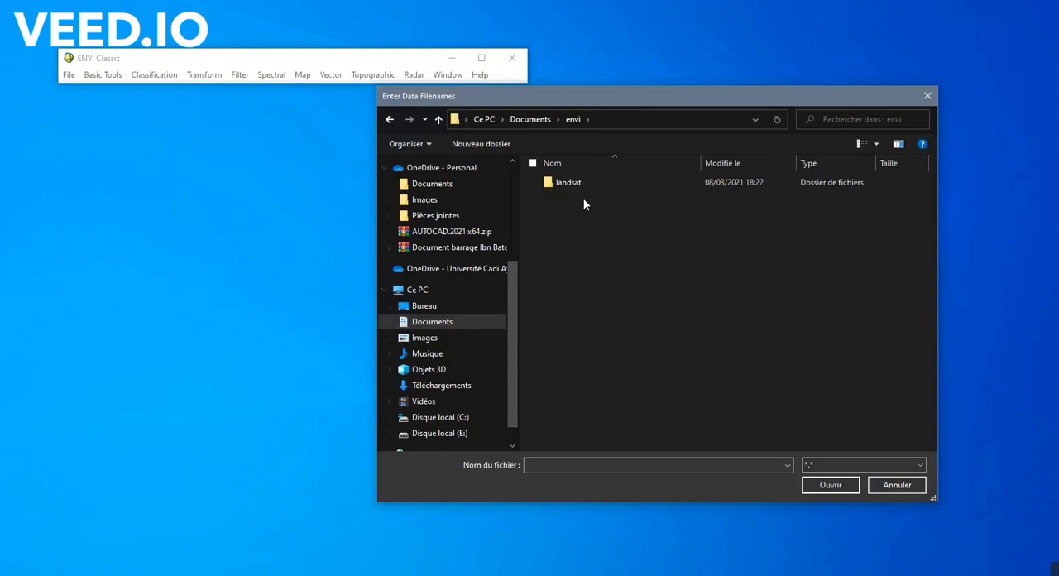
{"action": "left_click", "coordinate": [568, 182]}
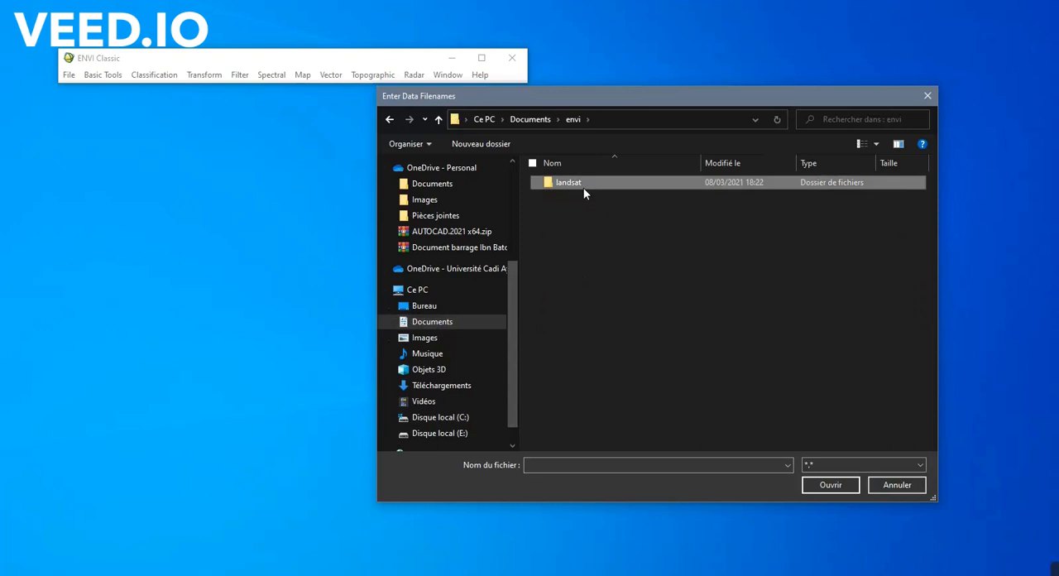
{"action": "double_click", "coordinate": [567, 182]}
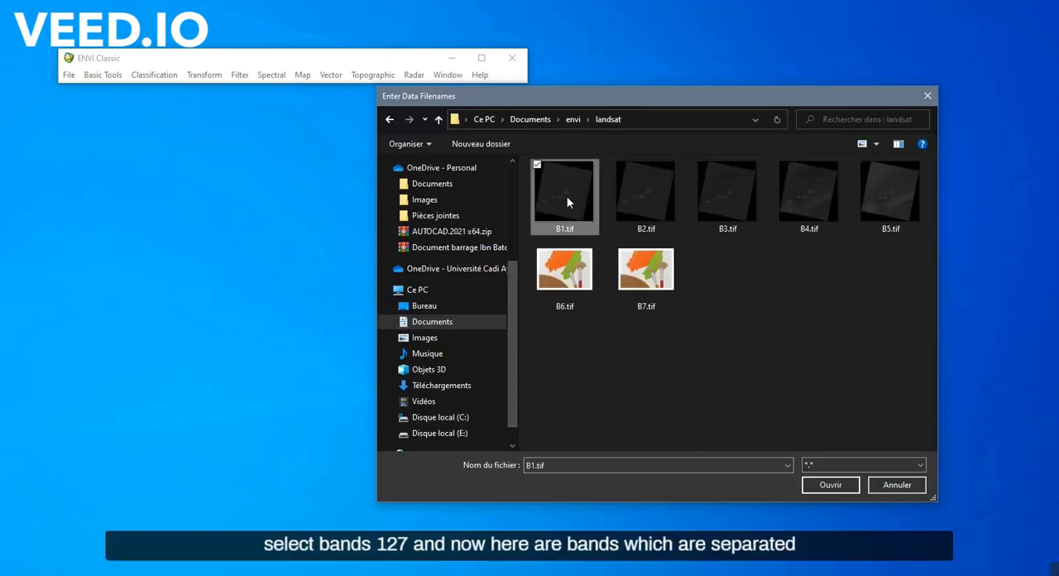
{"action": "left_click", "coordinate": [646, 273]}
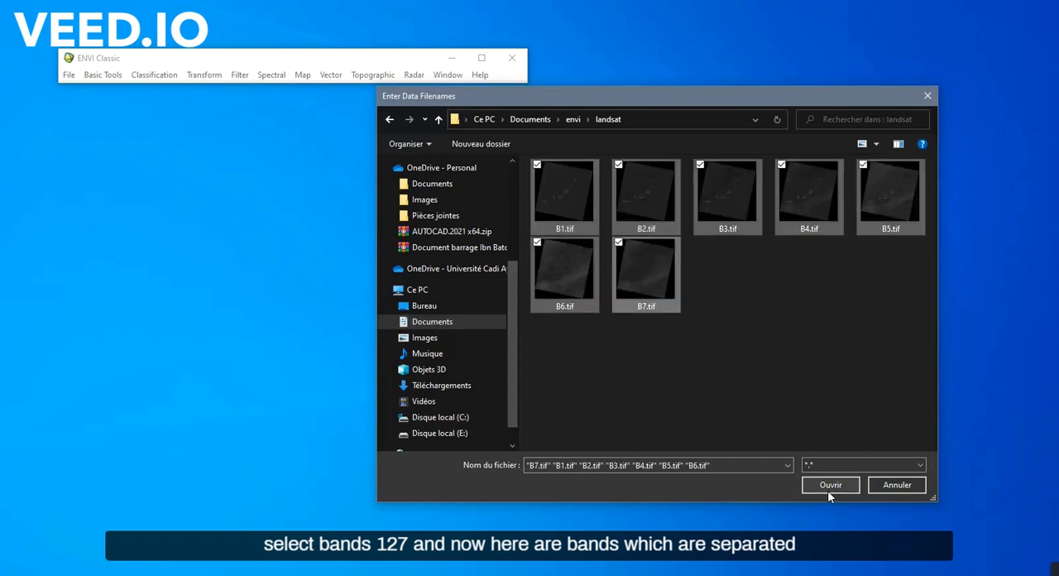
{"action": "left_click", "coordinate": [831, 485]}
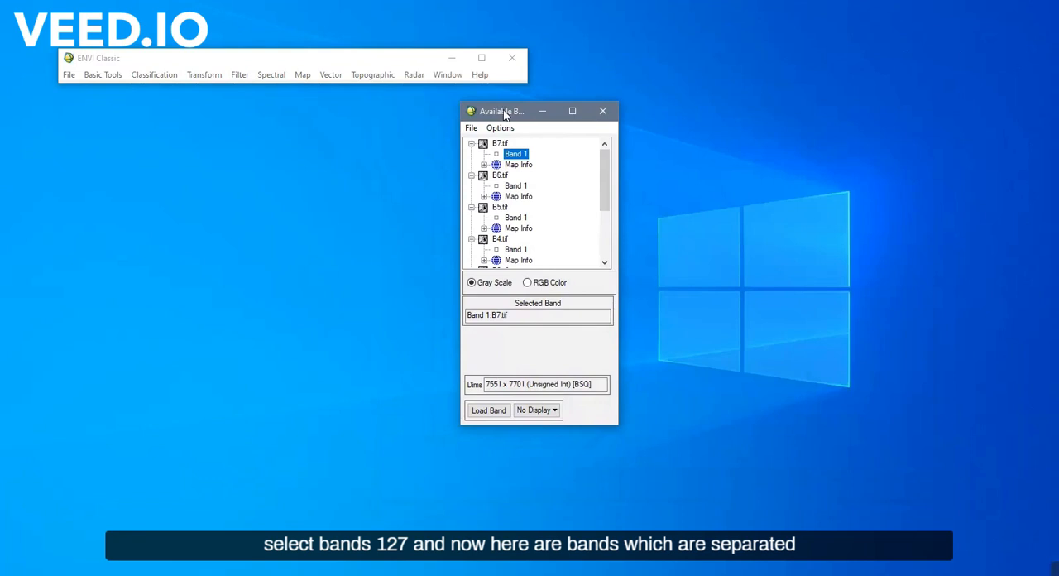
Review the loaded bands and start Layer Stacking from Basic Tools
{"action": "scroll", "scroll_direction": "down", "scroll_amount": 3}
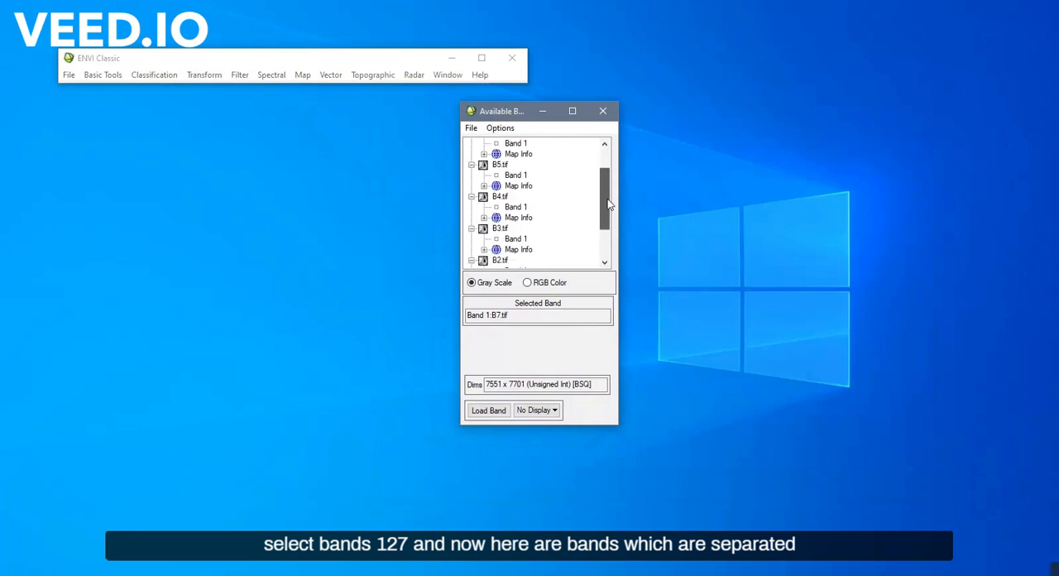
{"action": "scroll", "scroll_direction": "up", "scroll_amount": 3}
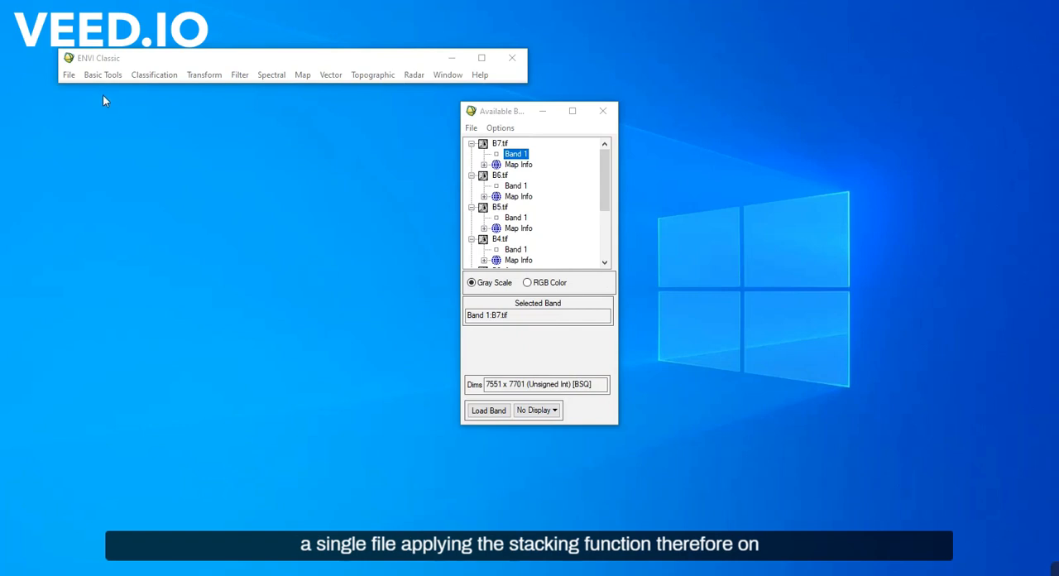
{"action": "left_click", "coordinate": [102, 74]}
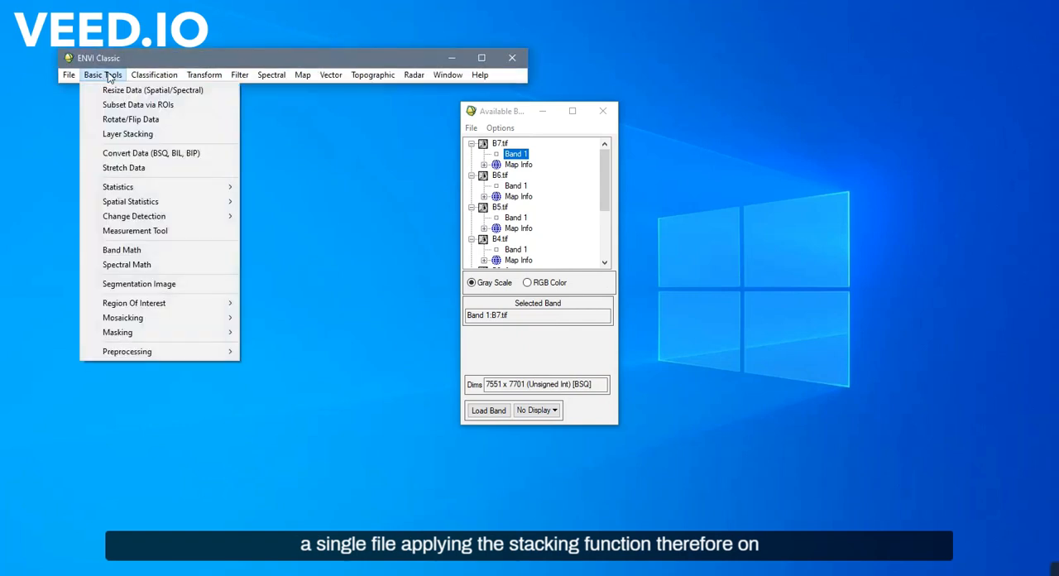
{"action": "mouse_move", "coordinate": [129, 119]}
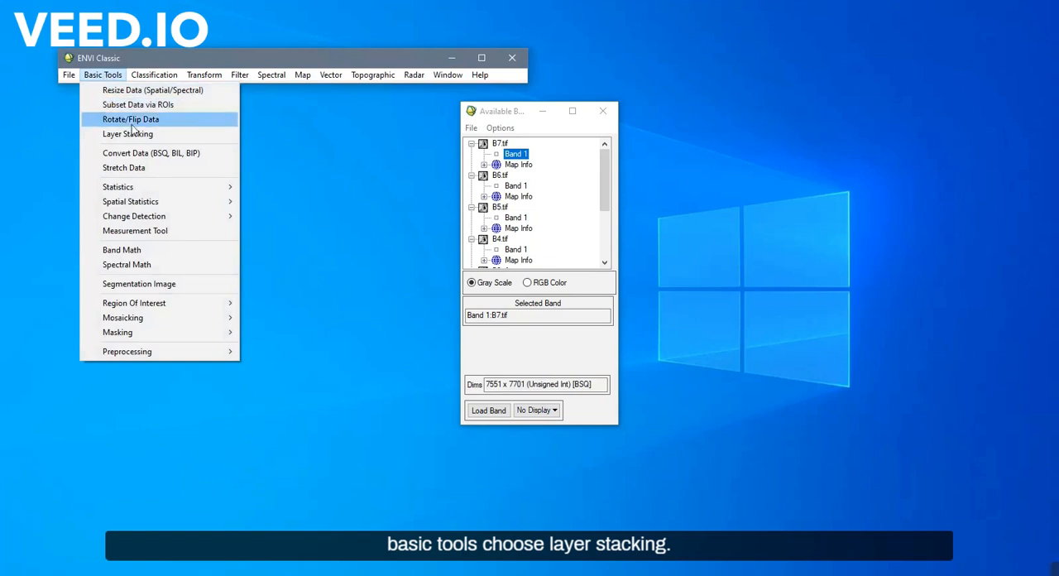
{"action": "mouse_move", "coordinate": [129, 134]}
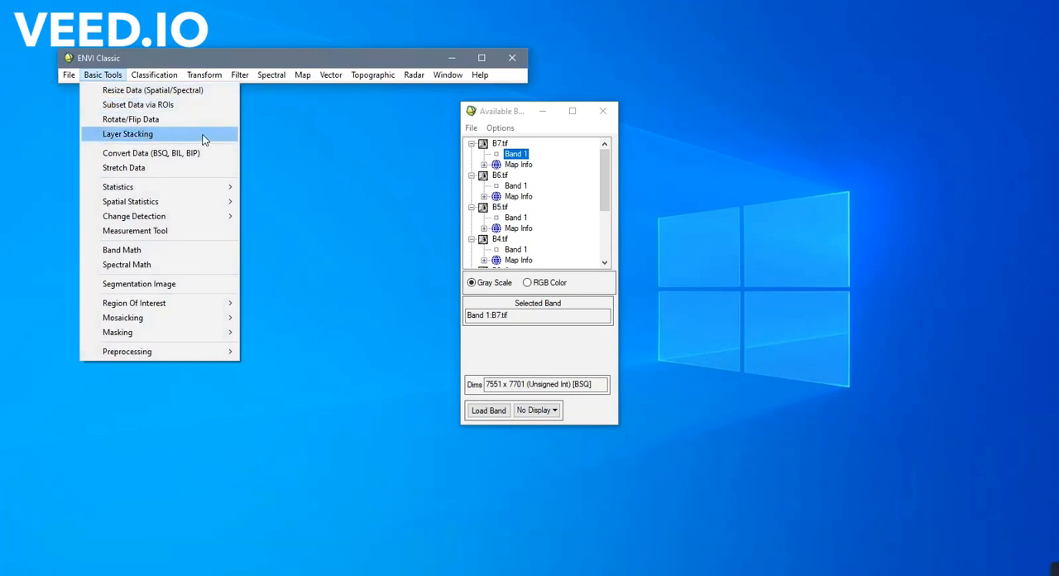
{"action": "left_click", "coordinate": [127, 133]}
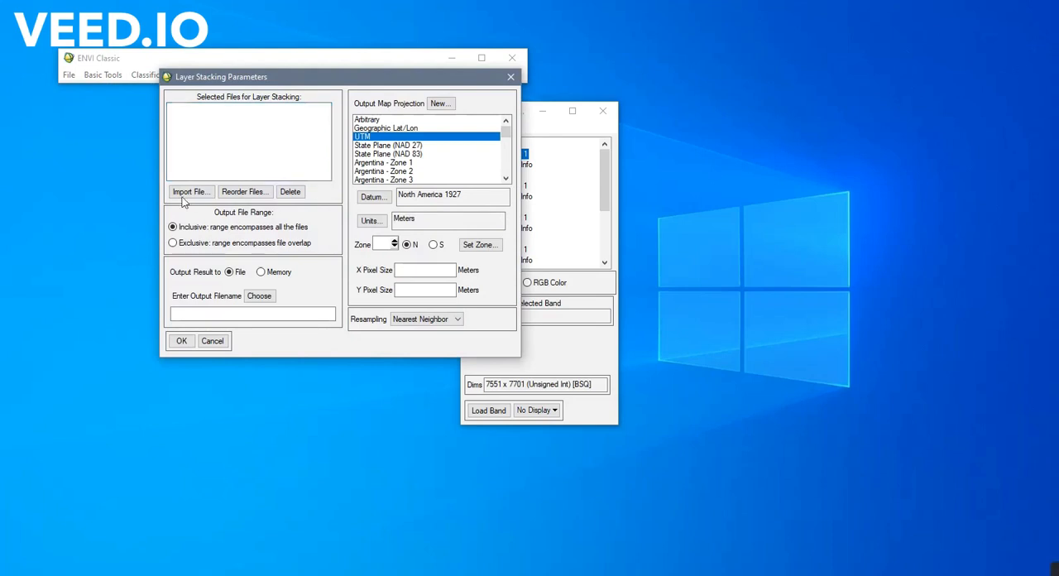
Import all seven .tif band files as the inputs to be stacked
{"action": "left_click", "coordinate": [193, 192]}
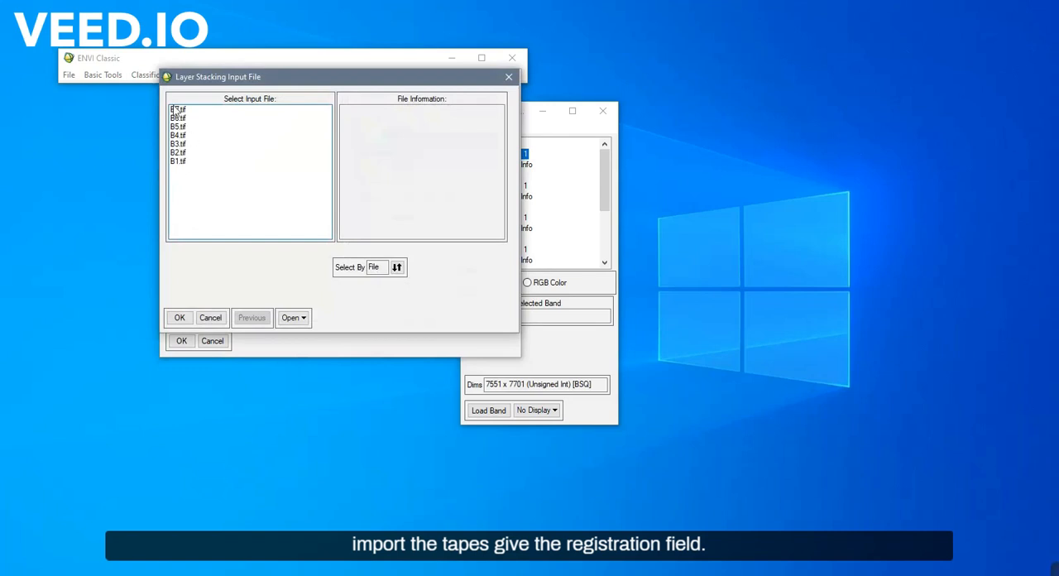
{"action": "left_click", "coordinate": [179, 109]}
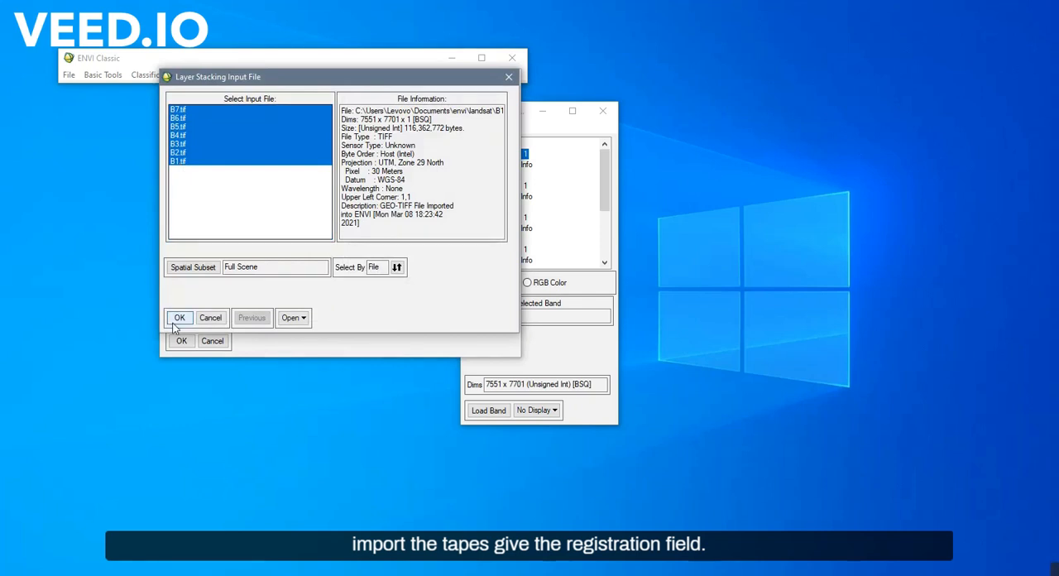
{"action": "left_click", "coordinate": [179, 317]}
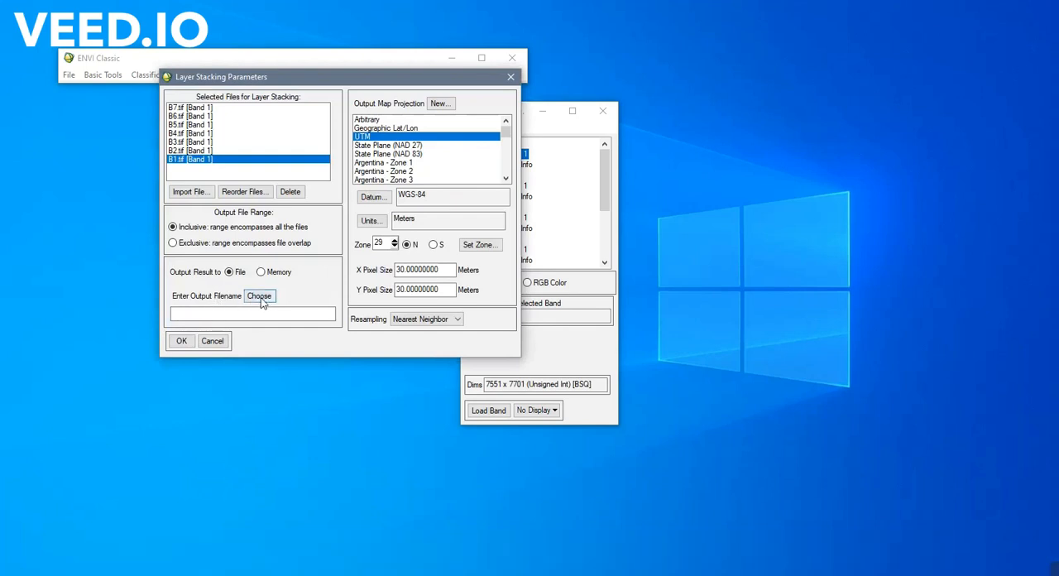
Name the output file 'stacking' in the envi folder and run the seven-band layer stack
{"action": "left_click", "coordinate": [258, 296]}
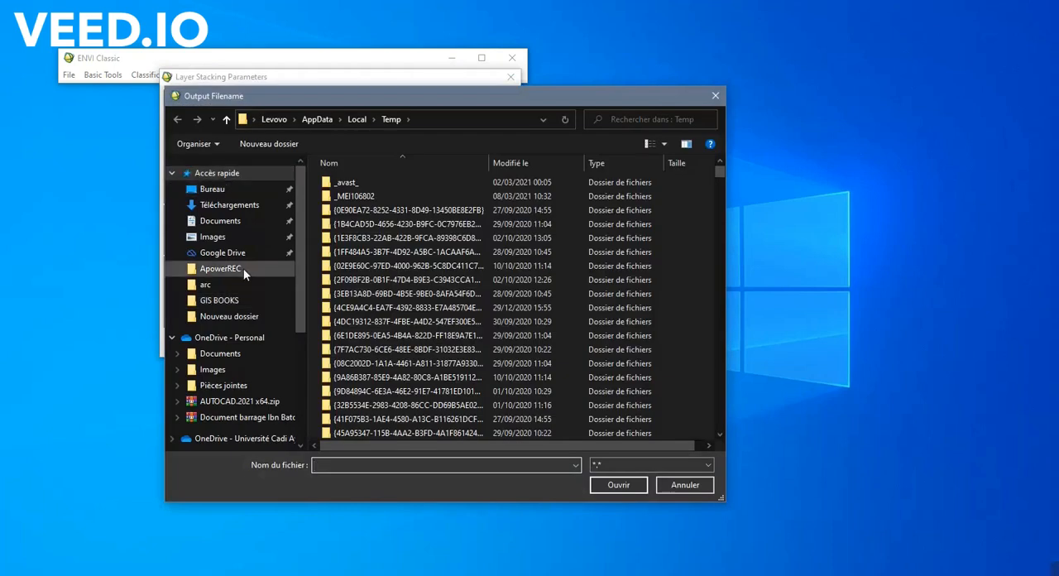
{"action": "mouse_move", "coordinate": [221, 222]}
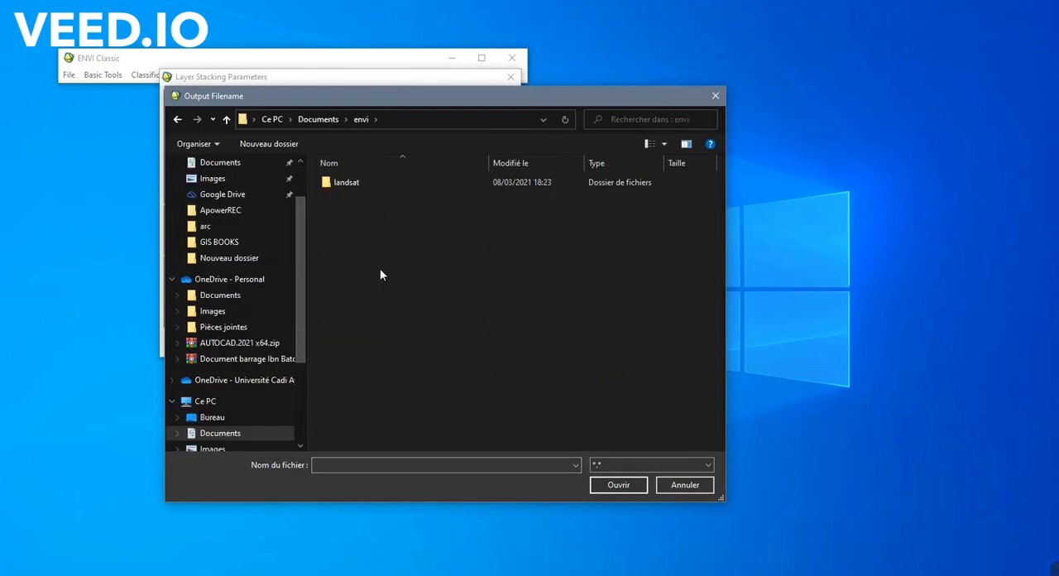
{"action": "left_click", "coordinate": [447, 464]}
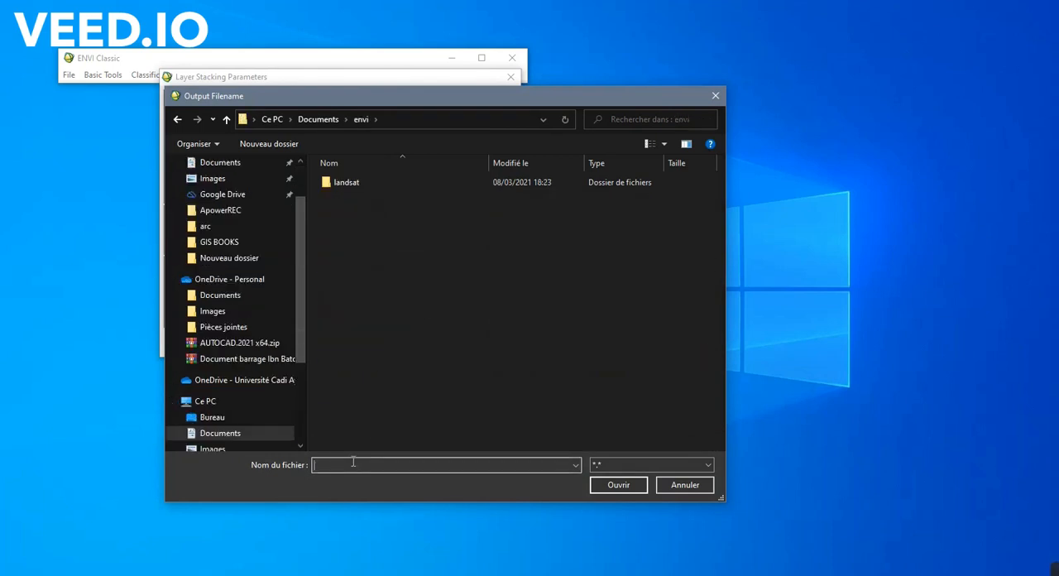
{"action": "type", "text": "stack"}
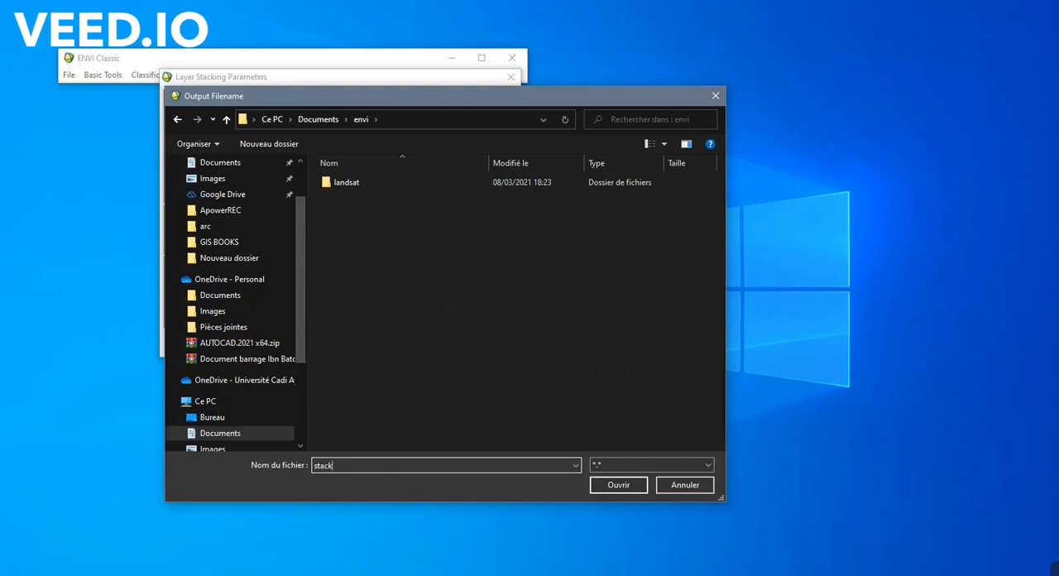
{"action": "type", "text": "ing"}
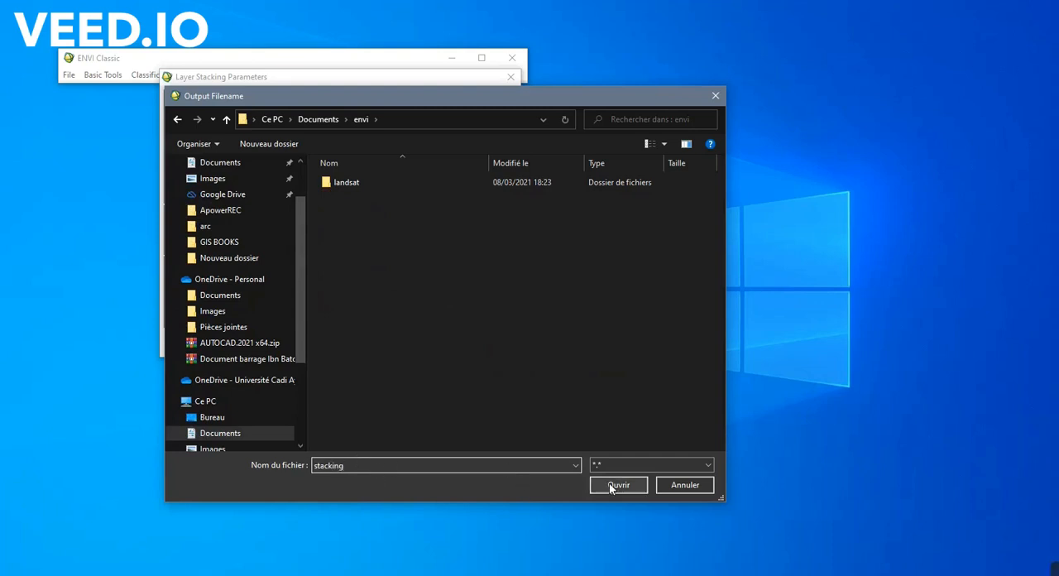
{"action": "left_click", "coordinate": [619, 485]}
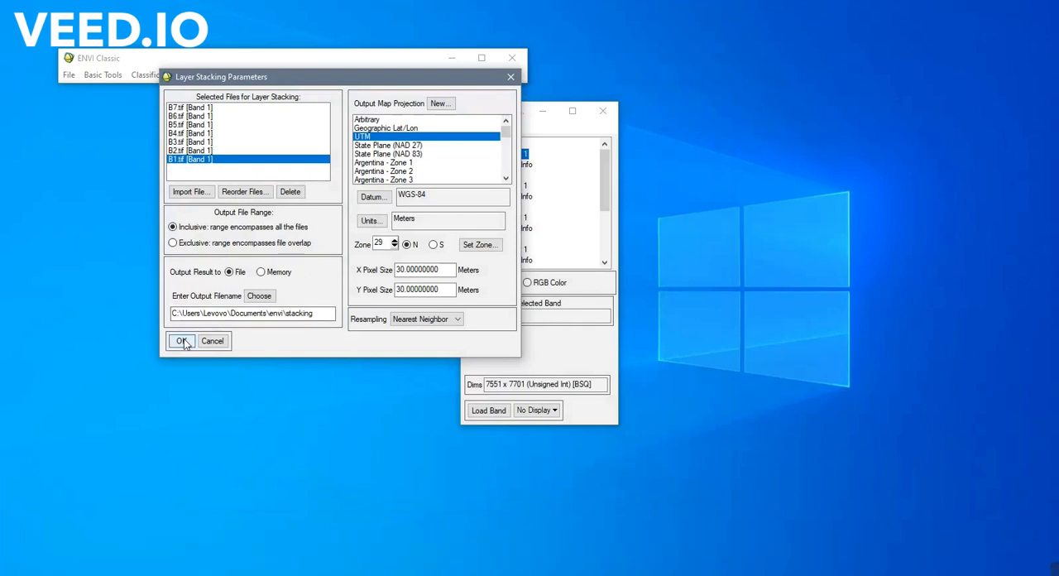
{"action": "left_click", "coordinate": [180, 341]}
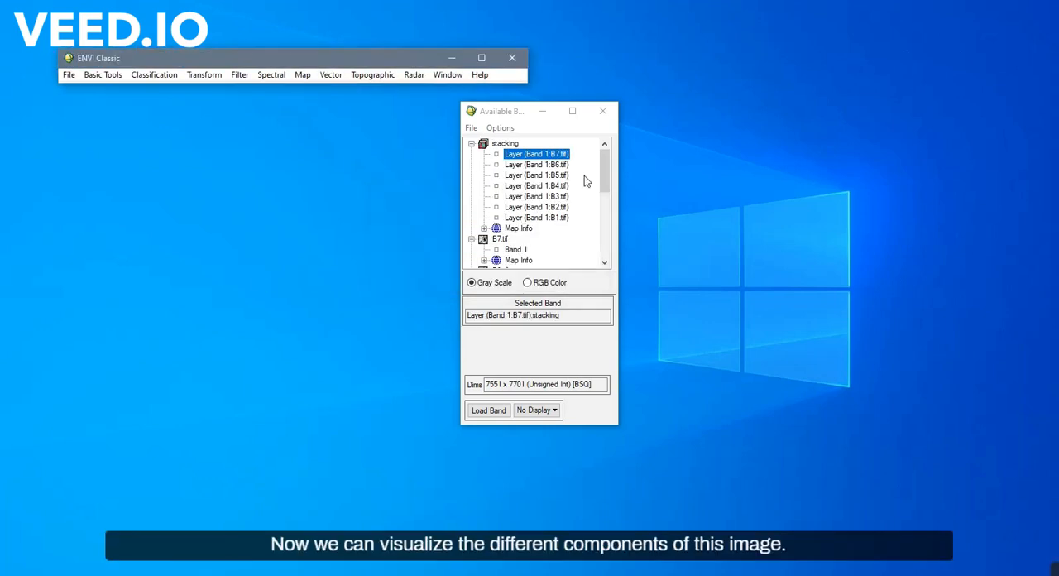
Load stacked Band 1 (B1.tif) as grayscale and add a new empty display window
{"action": "left_click", "coordinate": [537, 217]}
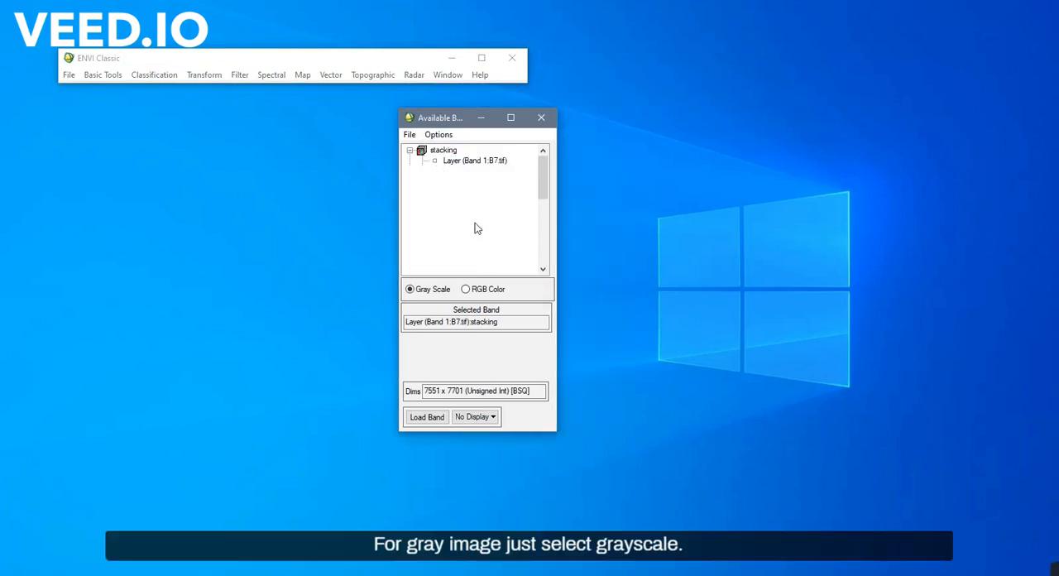
{"action": "left_click", "coordinate": [427, 417]}
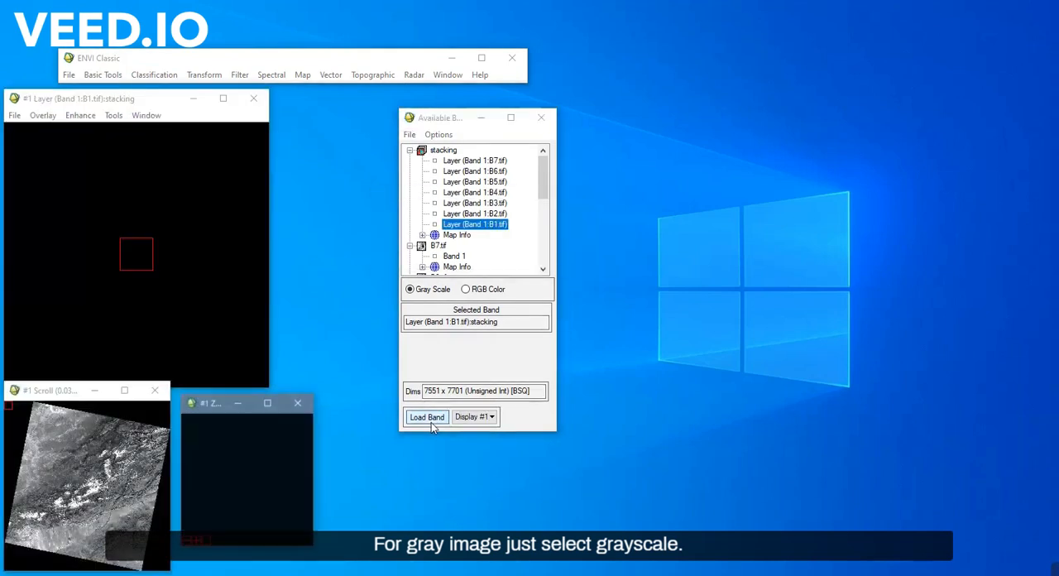
{"action": "left_click", "coordinate": [427, 417]}
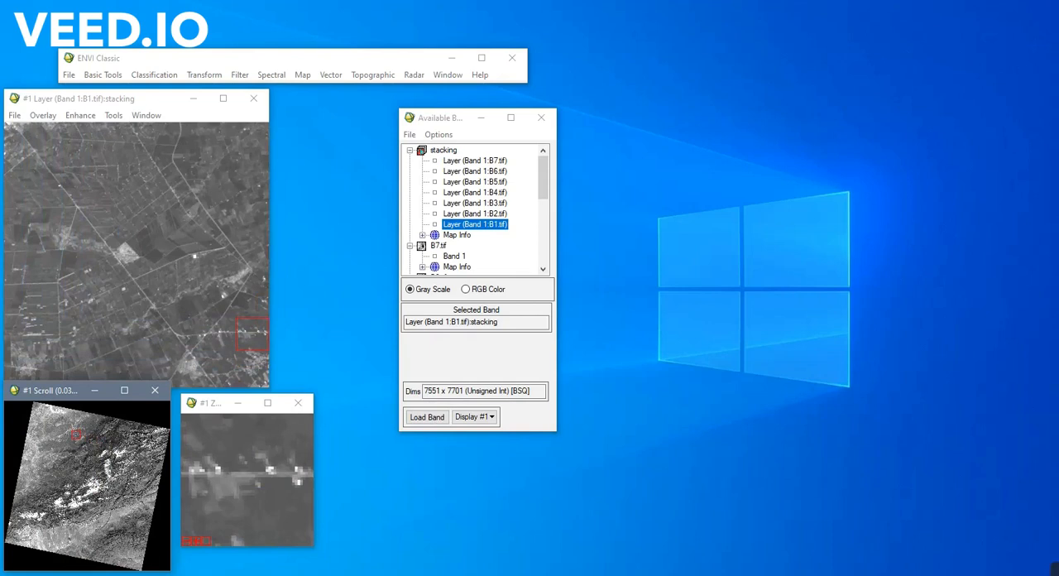
{"action": "mouse_move", "coordinate": [360, 285]}
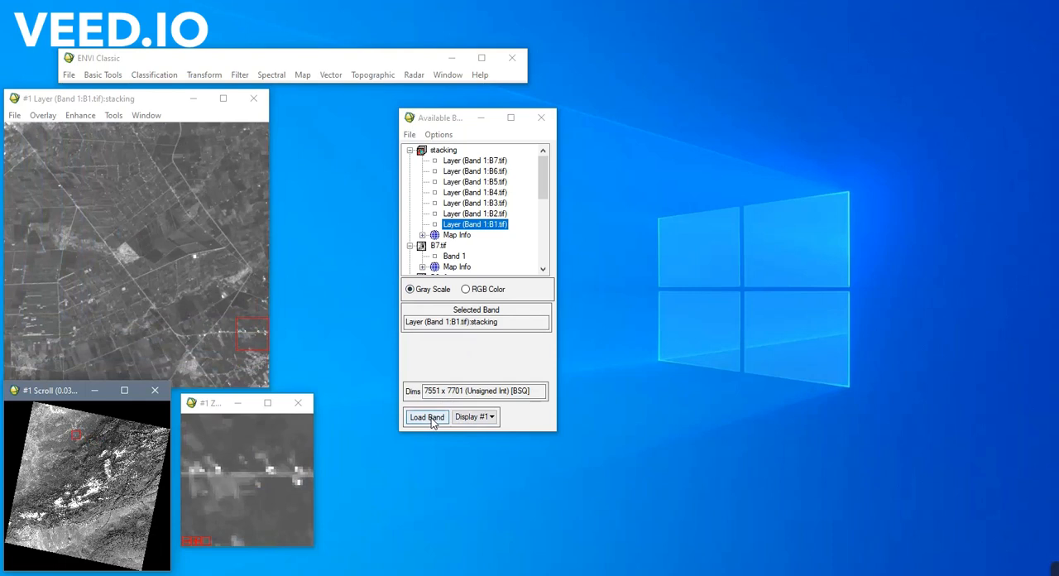
{"action": "left_click", "coordinate": [473, 417]}
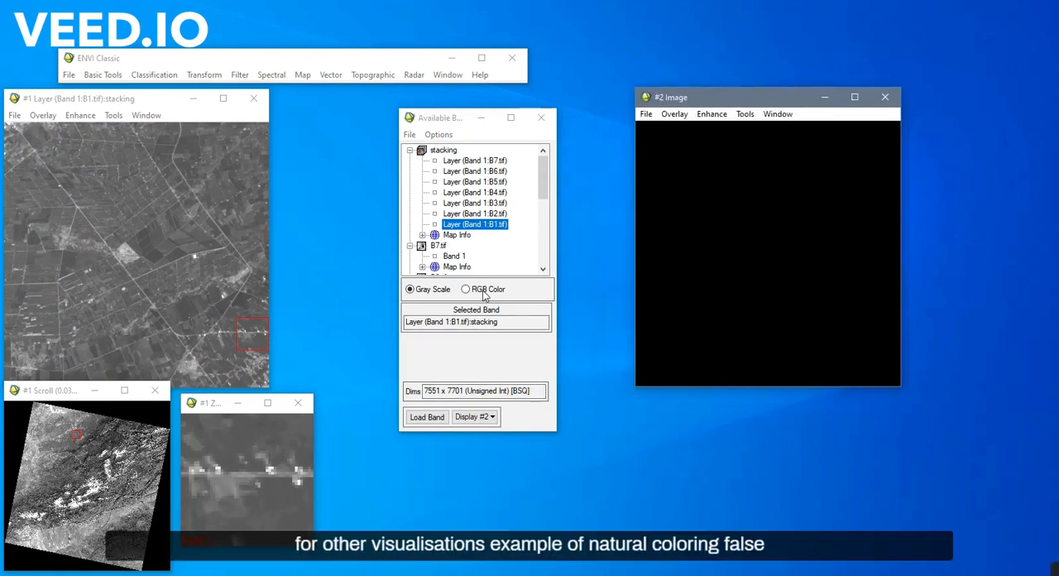
Load an RGB composite with B4 red, B3 green, B2 blue into Display #2
{"action": "left_click", "coordinate": [467, 289]}
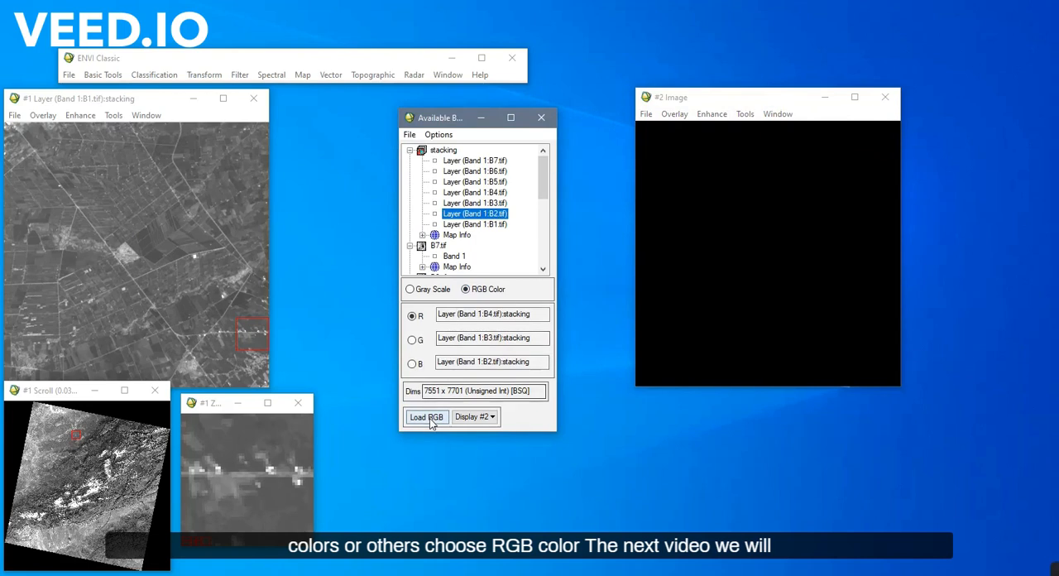
{"action": "left_click", "coordinate": [427, 417]}
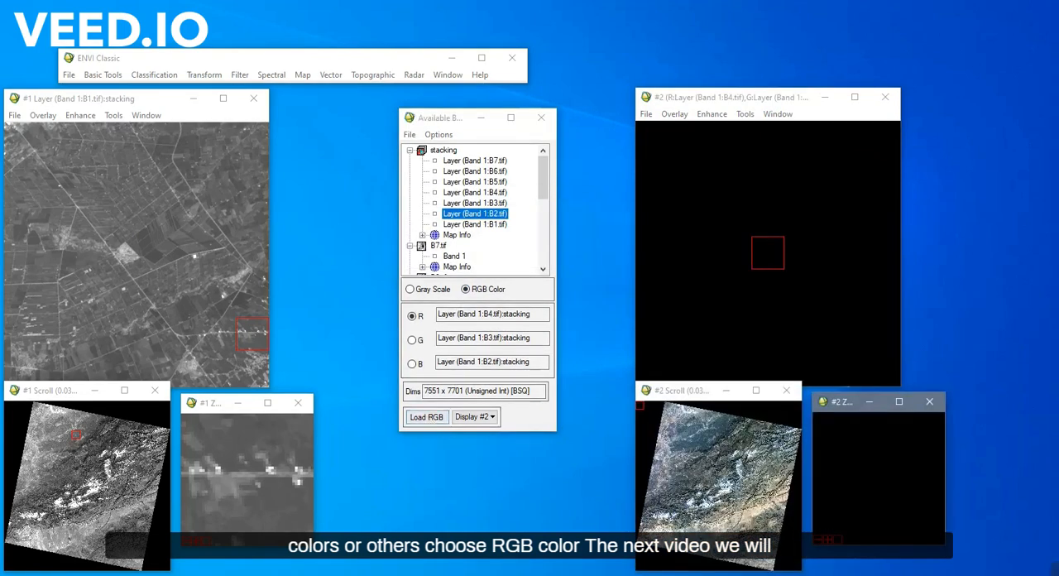
{"action": "left_click", "coordinate": [427, 417]}
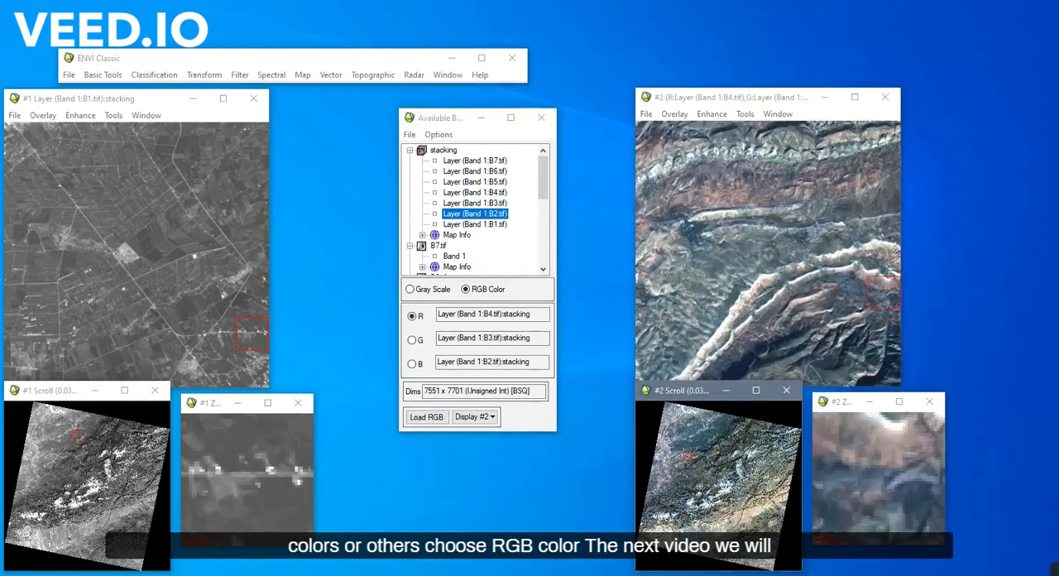
{"action": "left_click", "coordinate": [427, 417]}
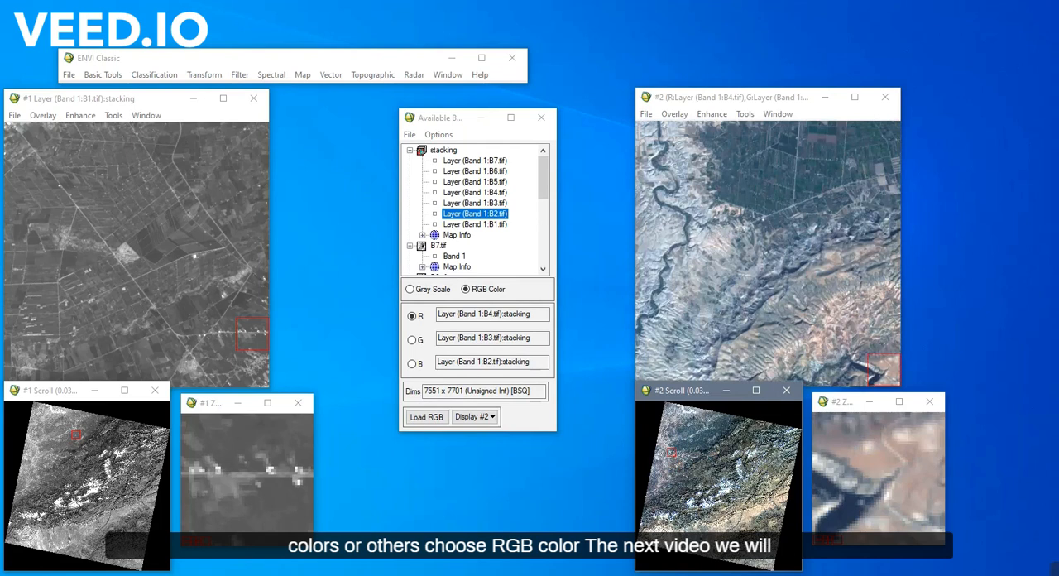
{"action": "mouse_move", "coordinate": [554, 151]}
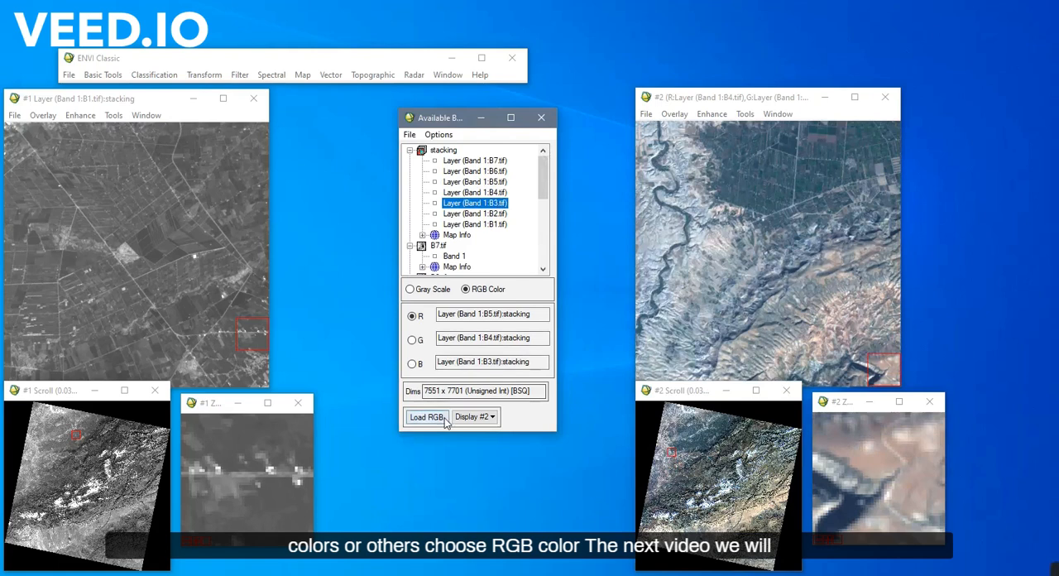
Load the 5-4-3 false-colour composite, then assign bands 7, 5, 3 to red, green, blue
{"action": "left_click", "coordinate": [427, 417]}
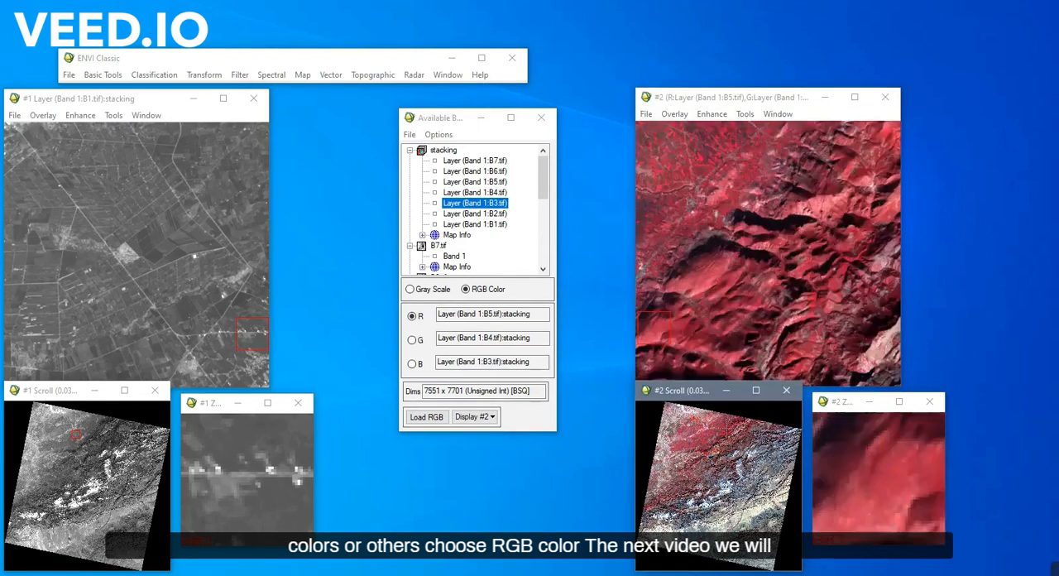
{"action": "left_click", "coordinate": [427, 417]}
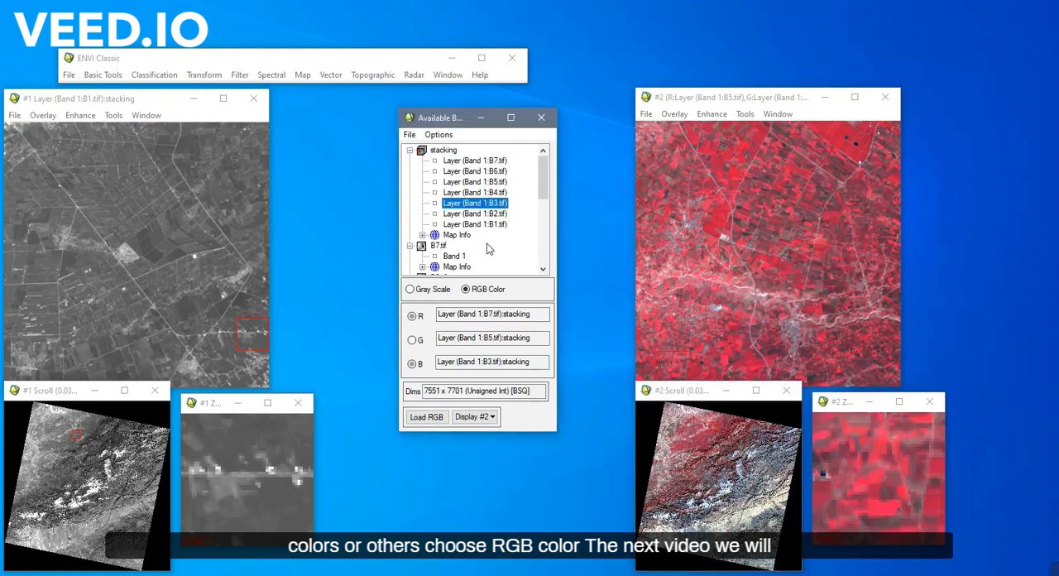
{"action": "left_click", "coordinate": [427, 417]}
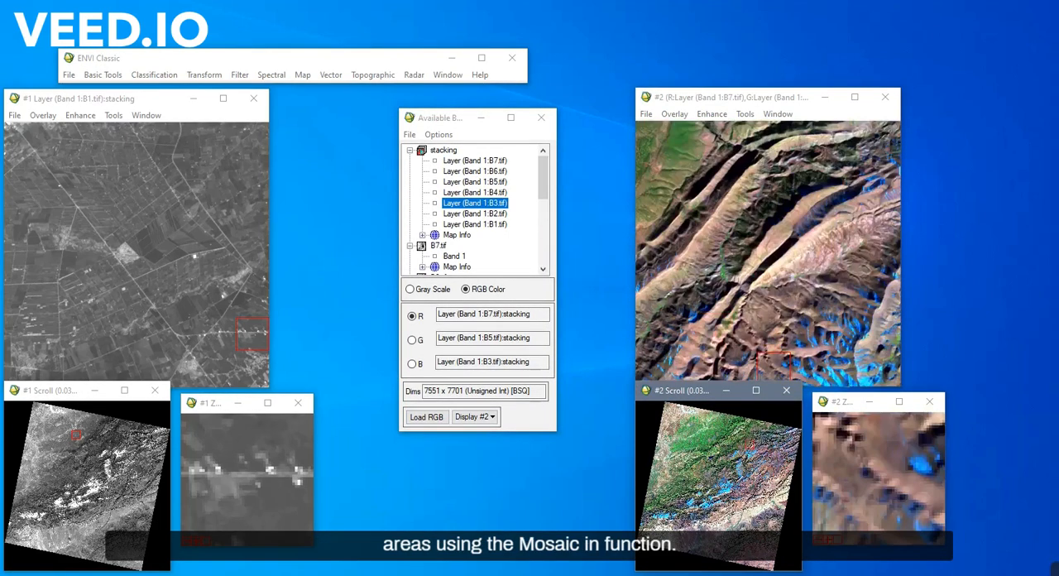
Load the 7-5-3 composite into Display #2 and explore the scene
{"action": "left_click", "coordinate": [427, 417]}
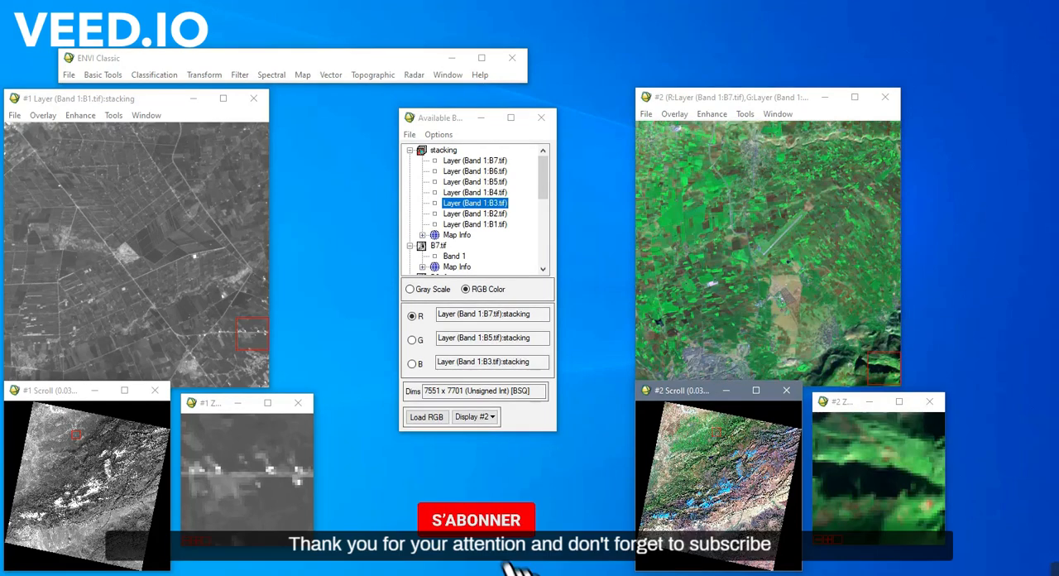